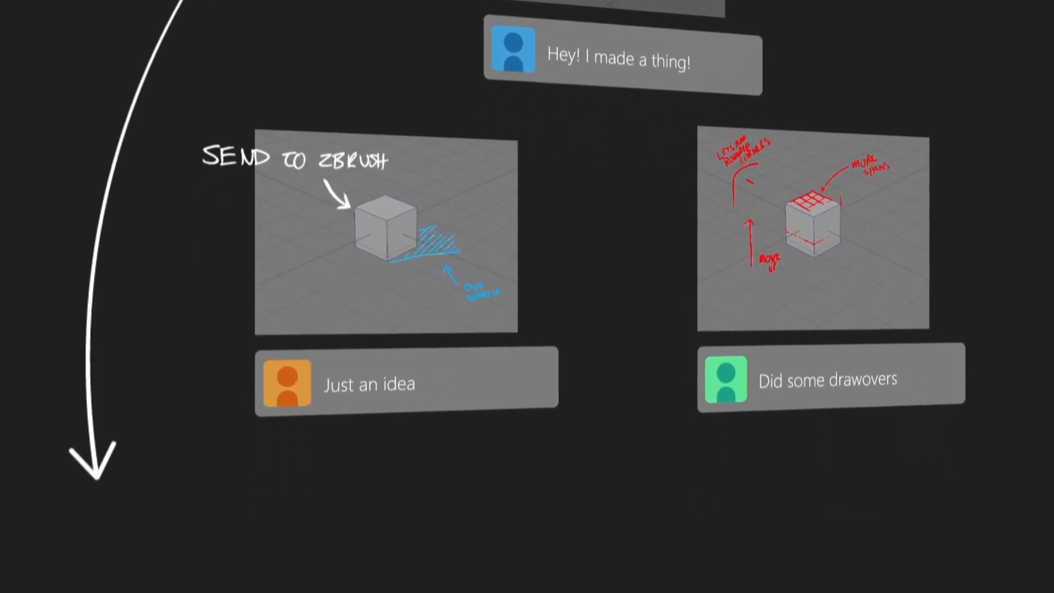
pyautogui.scroll(-3)
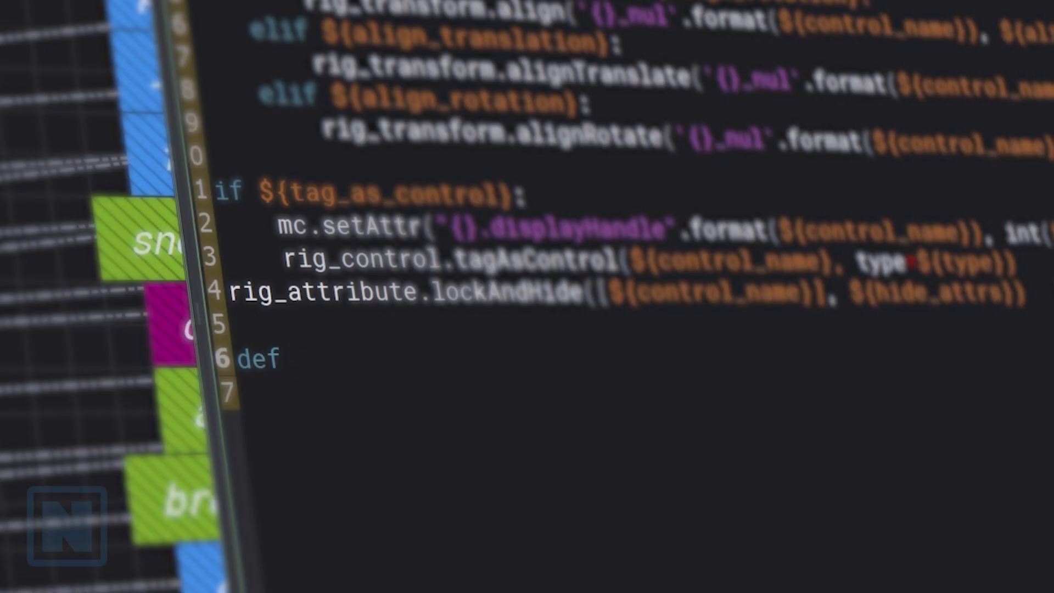
pyautogui.write('tester(path):')
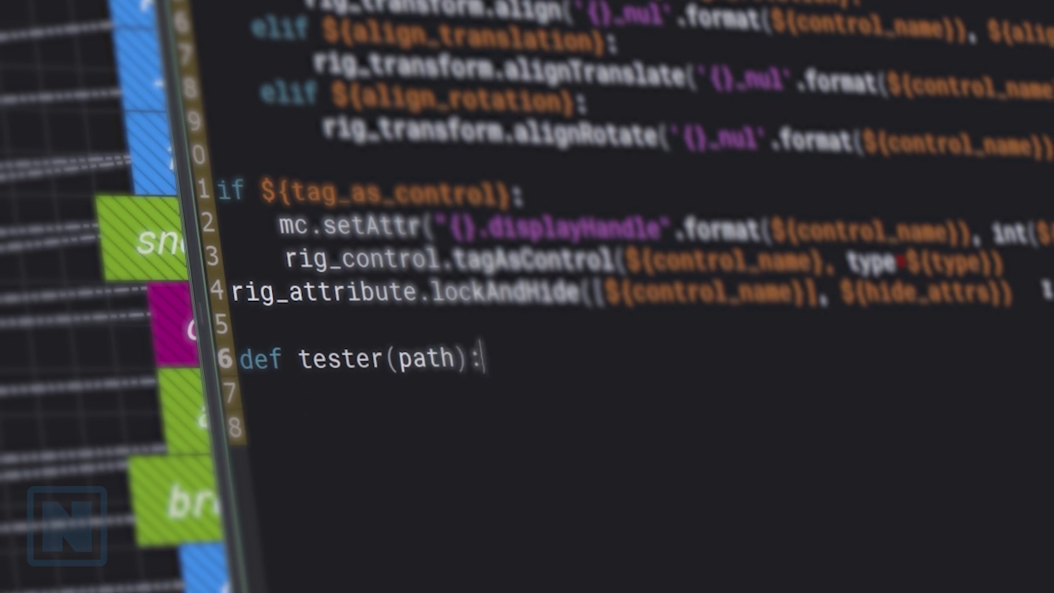